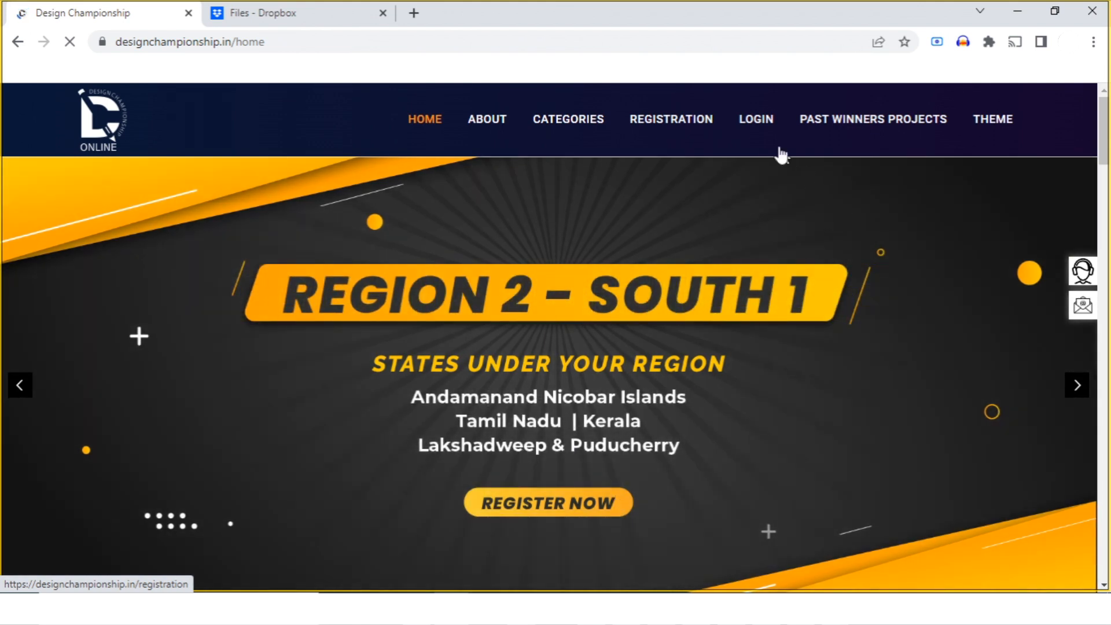
- Sign in with the Unique Id and Password to reach the participant dashboard
left_click(755, 119)
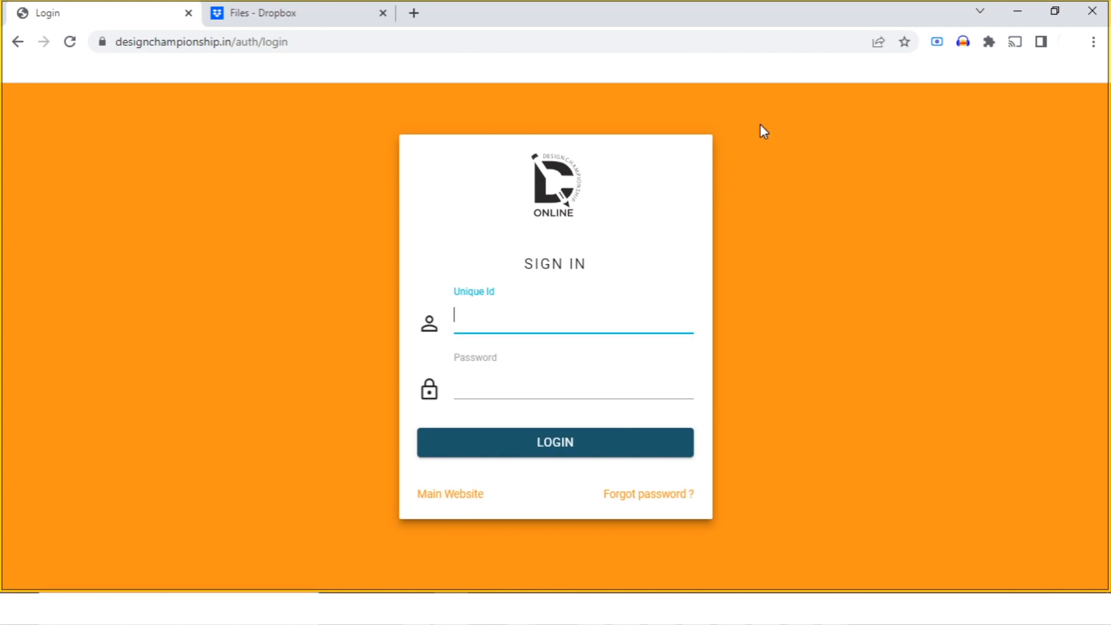
left_click(555, 441)
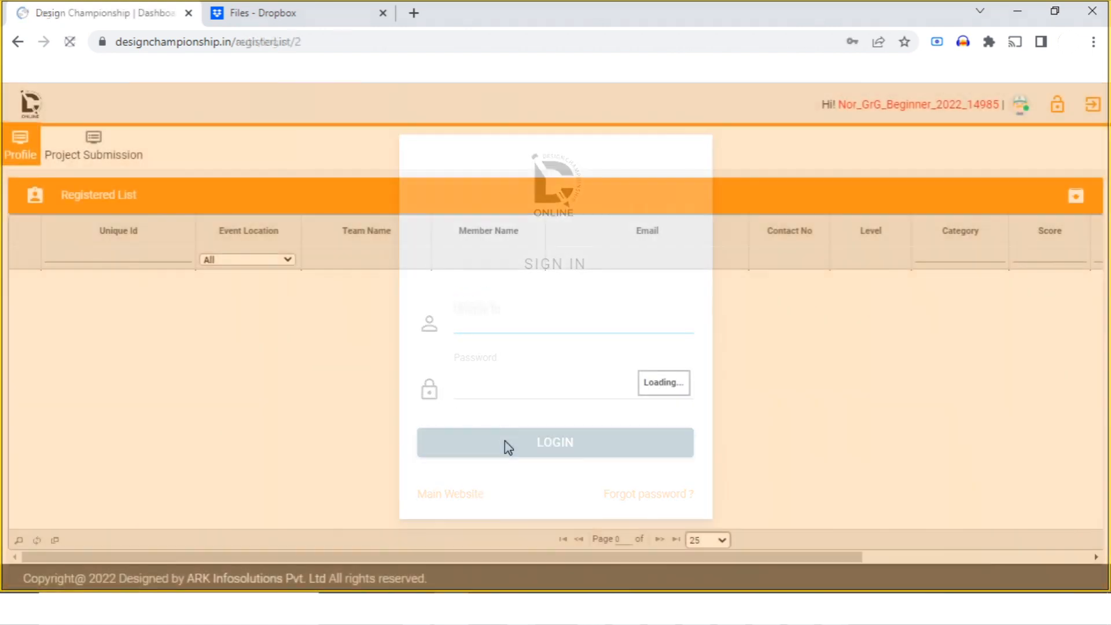
left_click(554, 442)
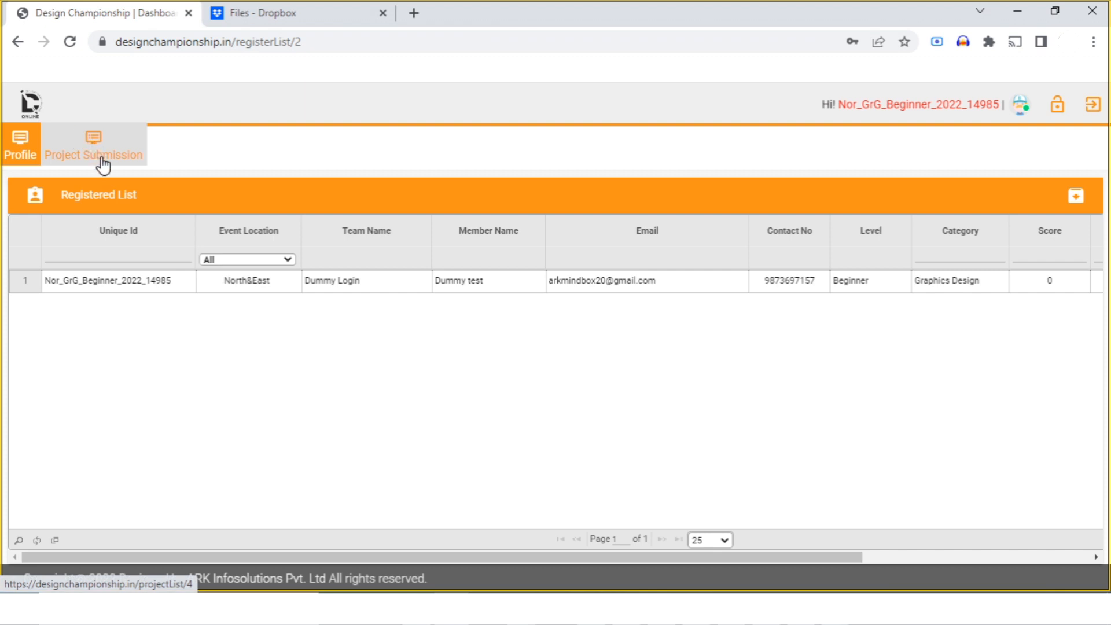
- Start a new project submission from the empty Project List, bringing up the Dropbox URL form
left_click(92, 146)
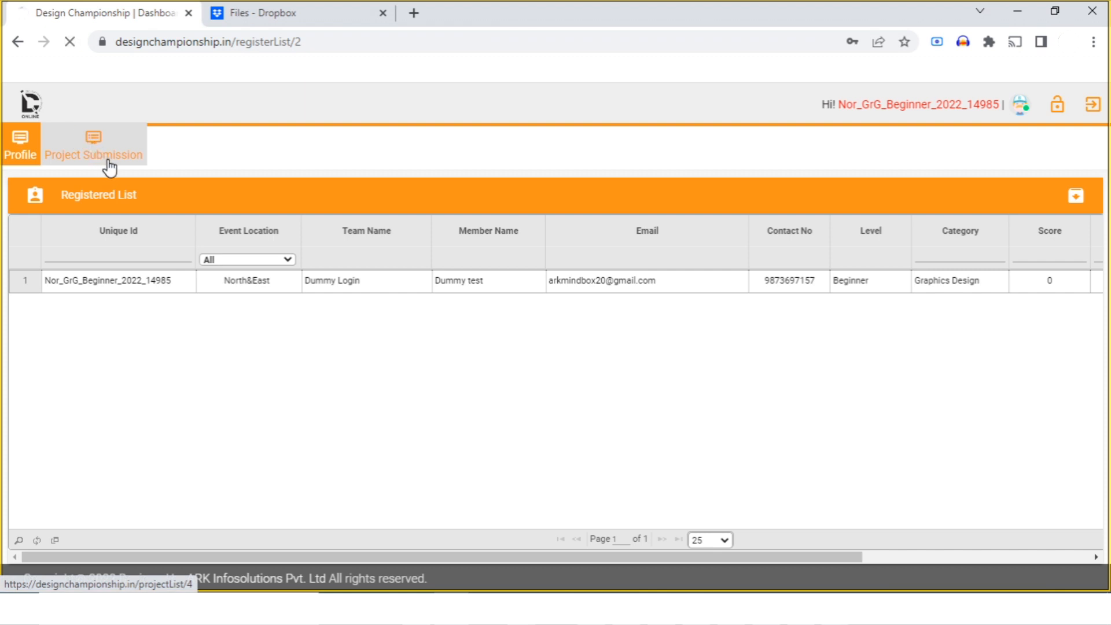
left_click(92, 144)
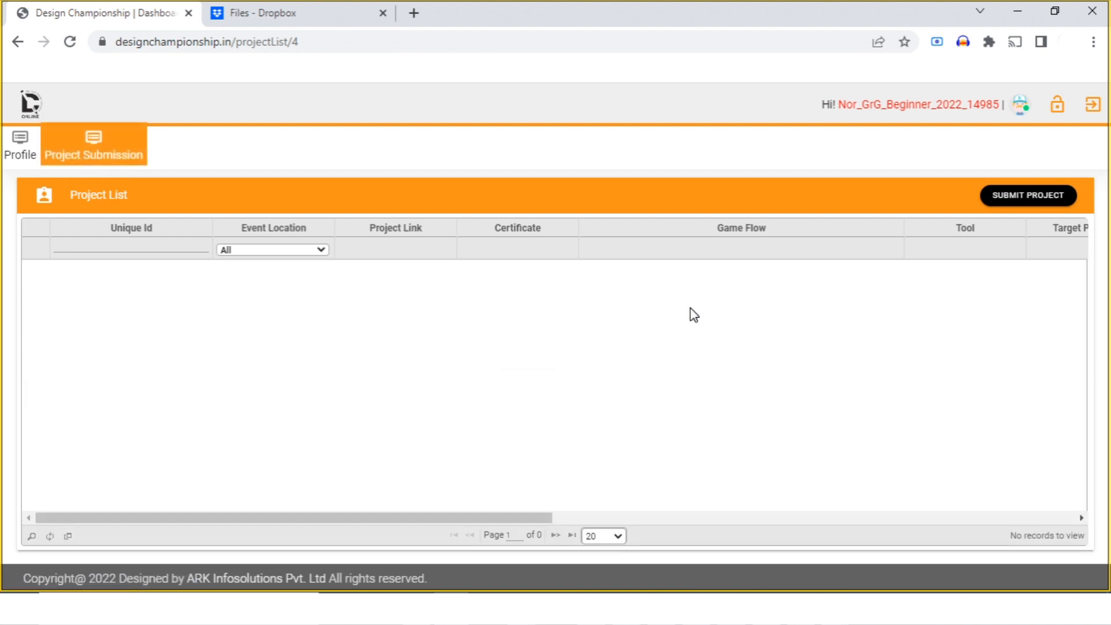
mouse_move(1028, 195)
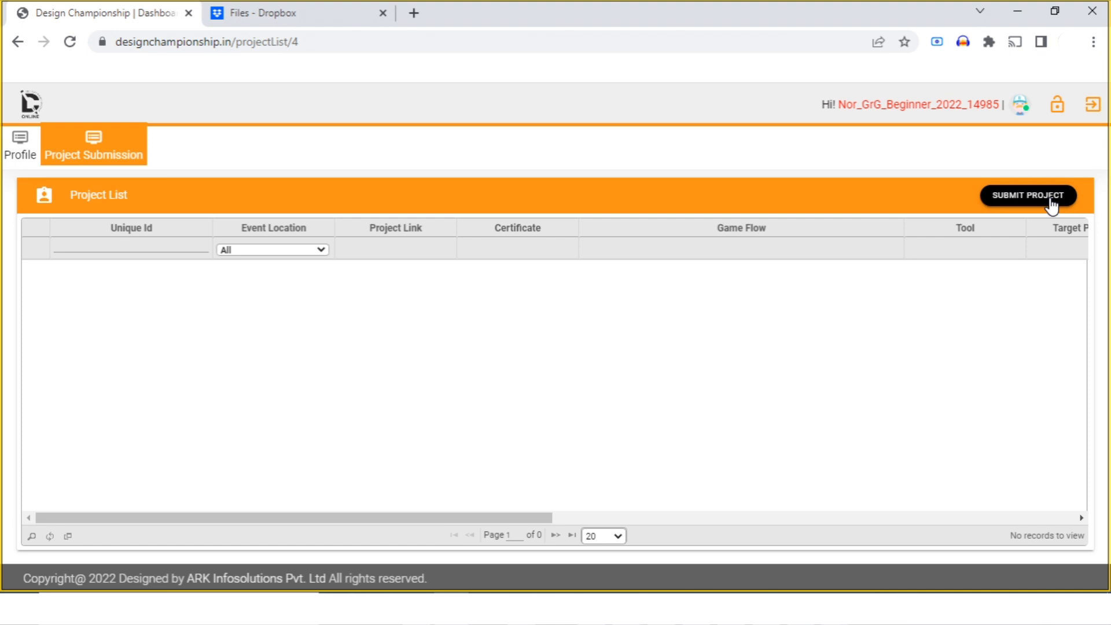
left_click(1026, 195)
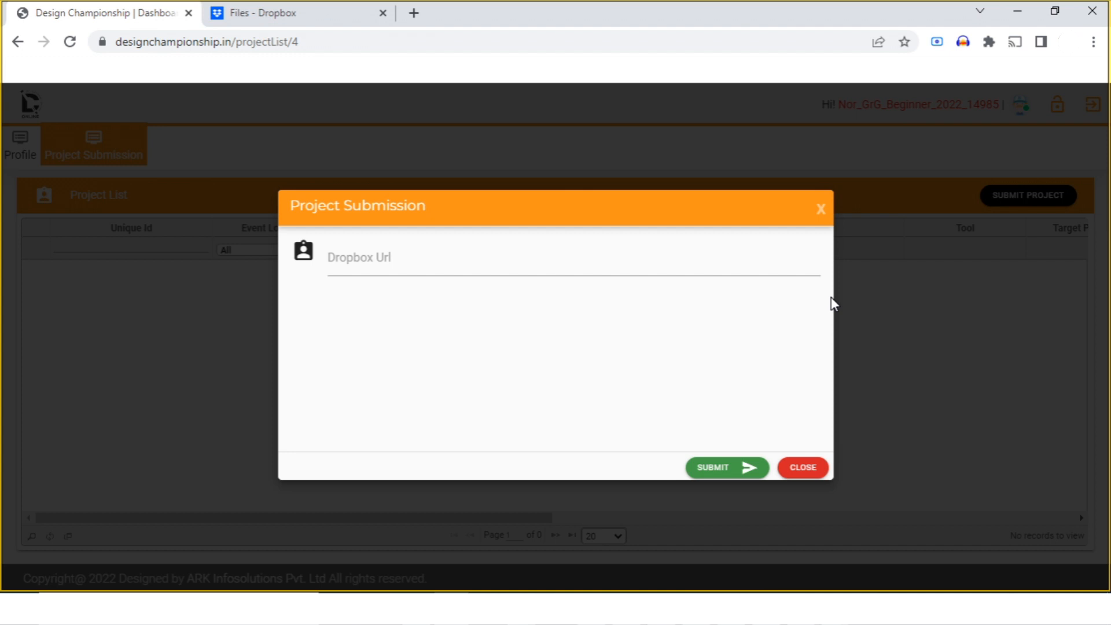
mouse_move(414, 132)
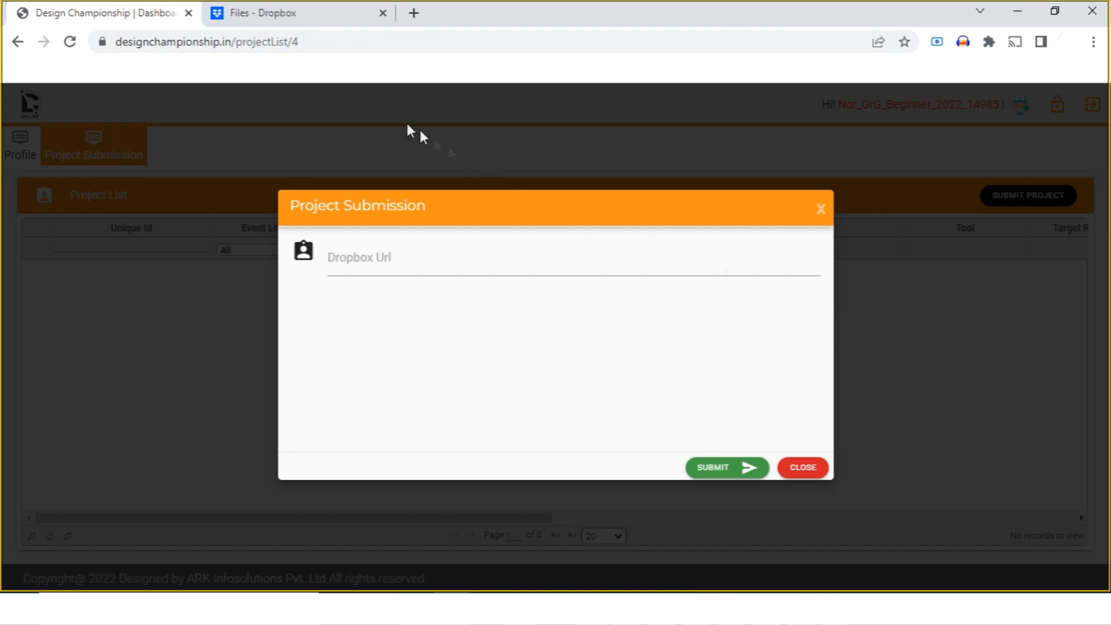
- In the Dropbox tab, begin a folder upload so the picker shows the Desktop
left_click(297, 13)
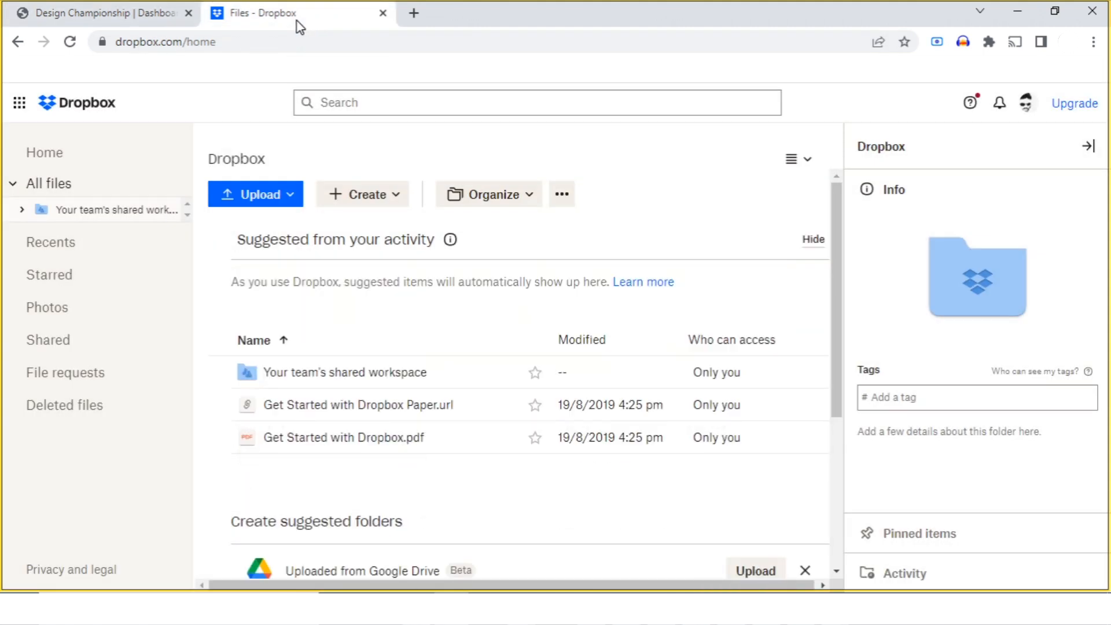
mouse_move(383, 91)
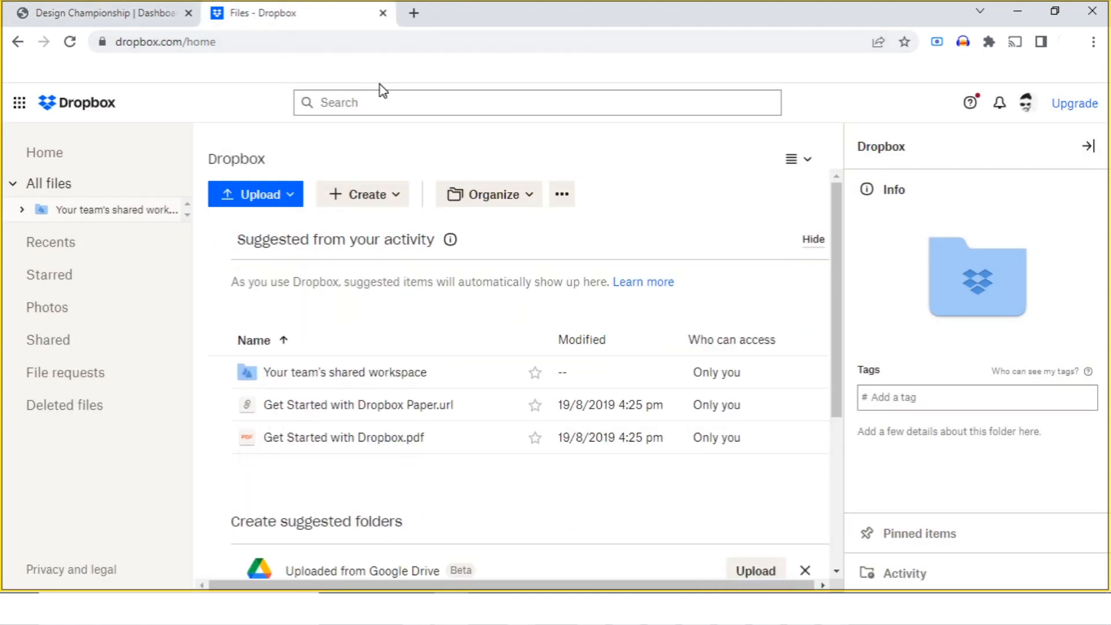
mouse_move(305, 197)
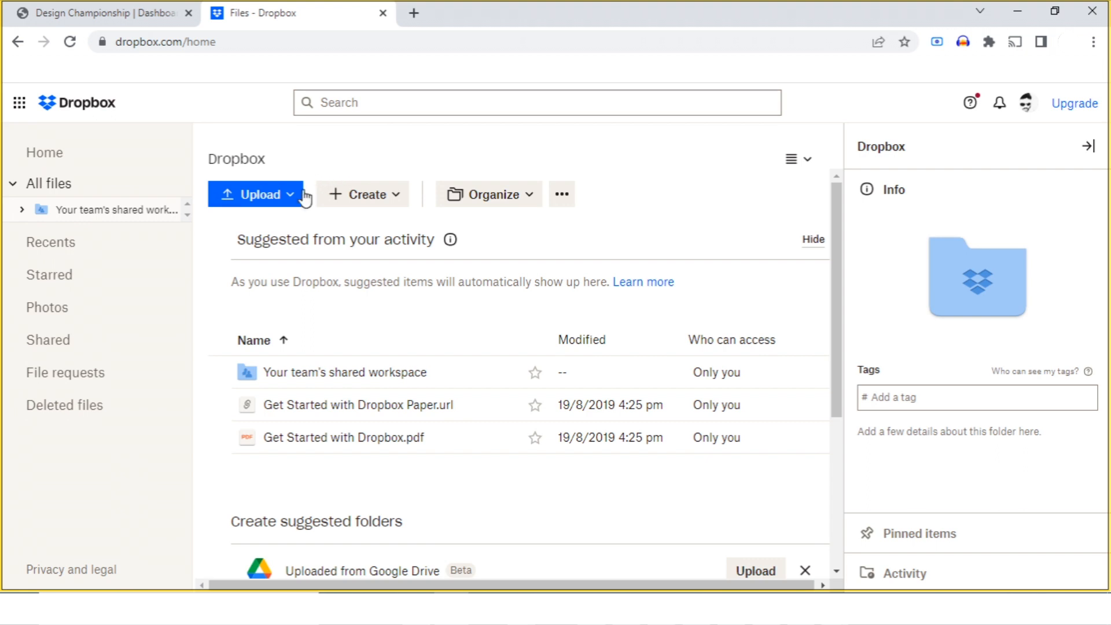
left_click(255, 194)
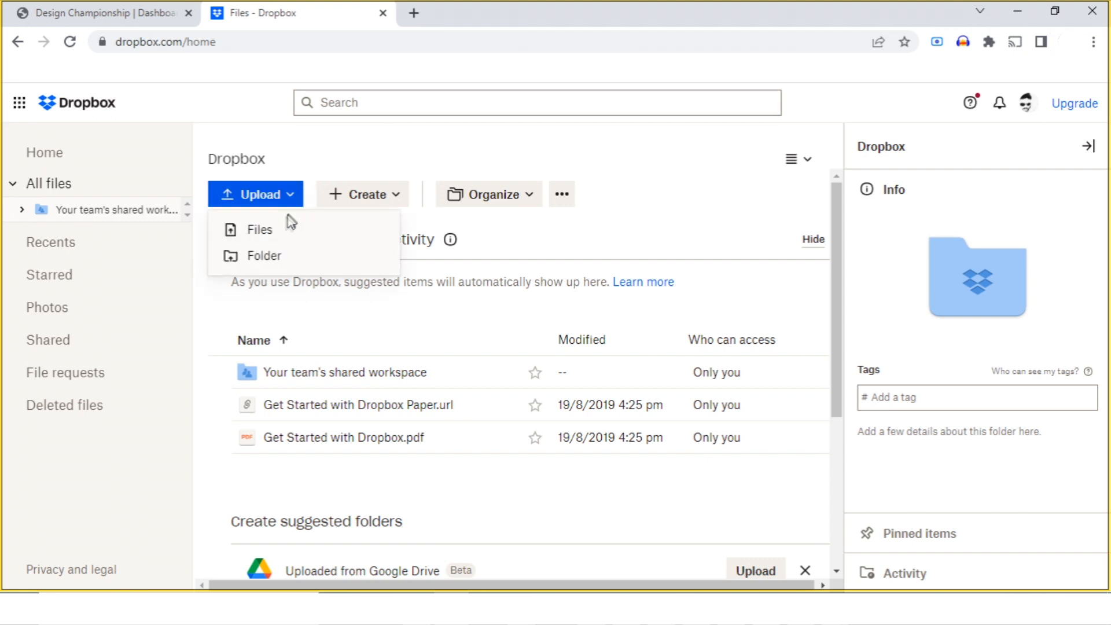
mouse_move(272, 257)
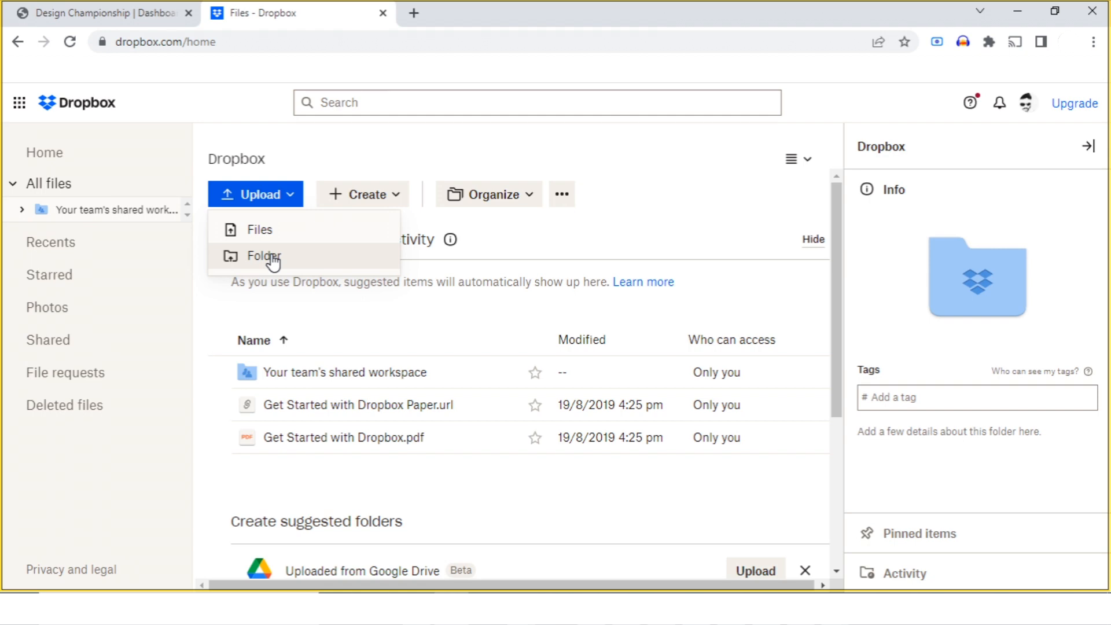
left_click(263, 256)
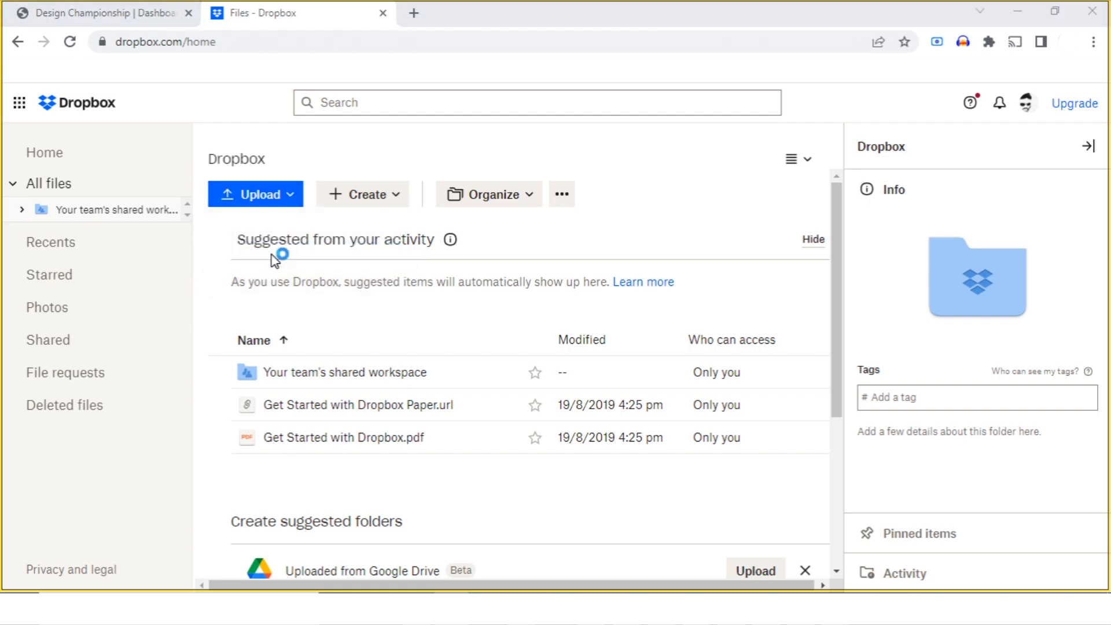
left_click(254, 193)
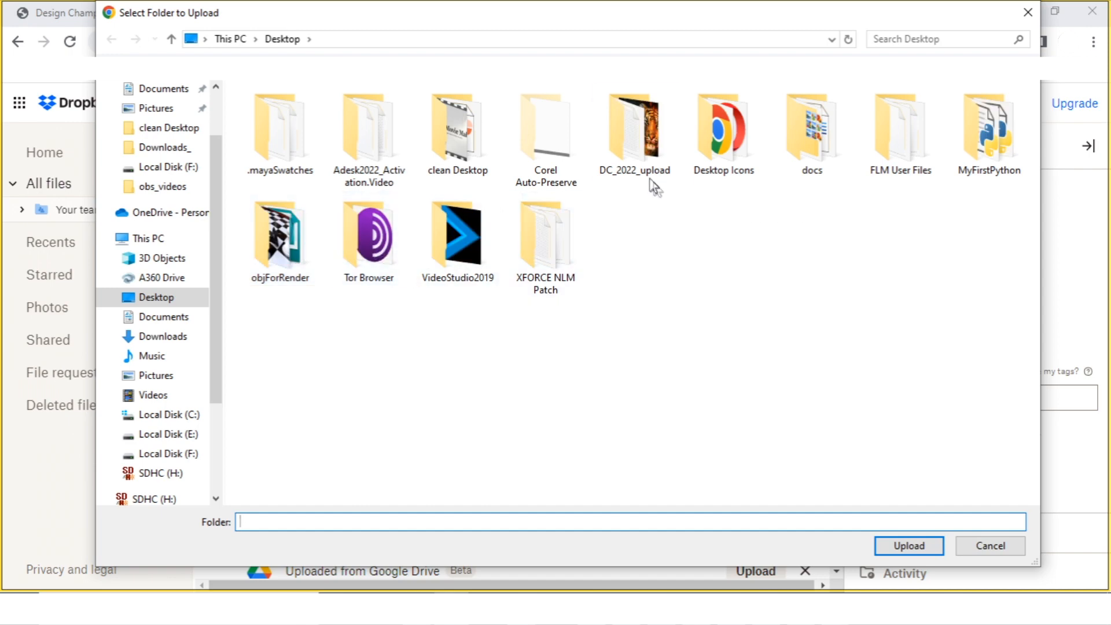
- Upload the DC_2022_upload folder with Save_Tigers.png and Save_Tiger_DOC.txt to Dropbox
left_click(633, 128)
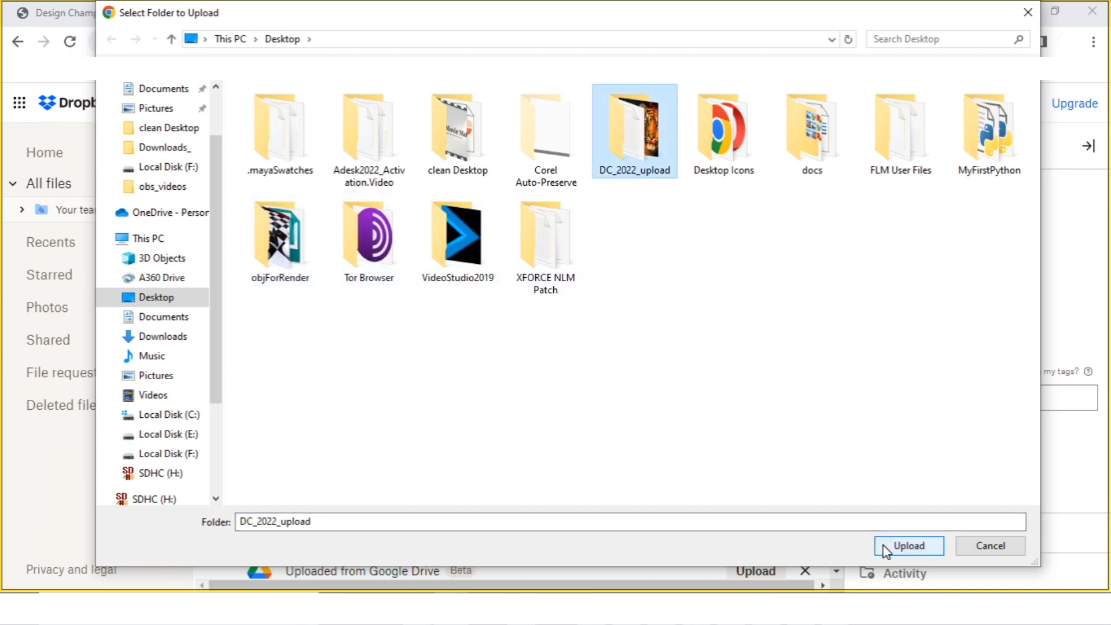
left_click(910, 545)
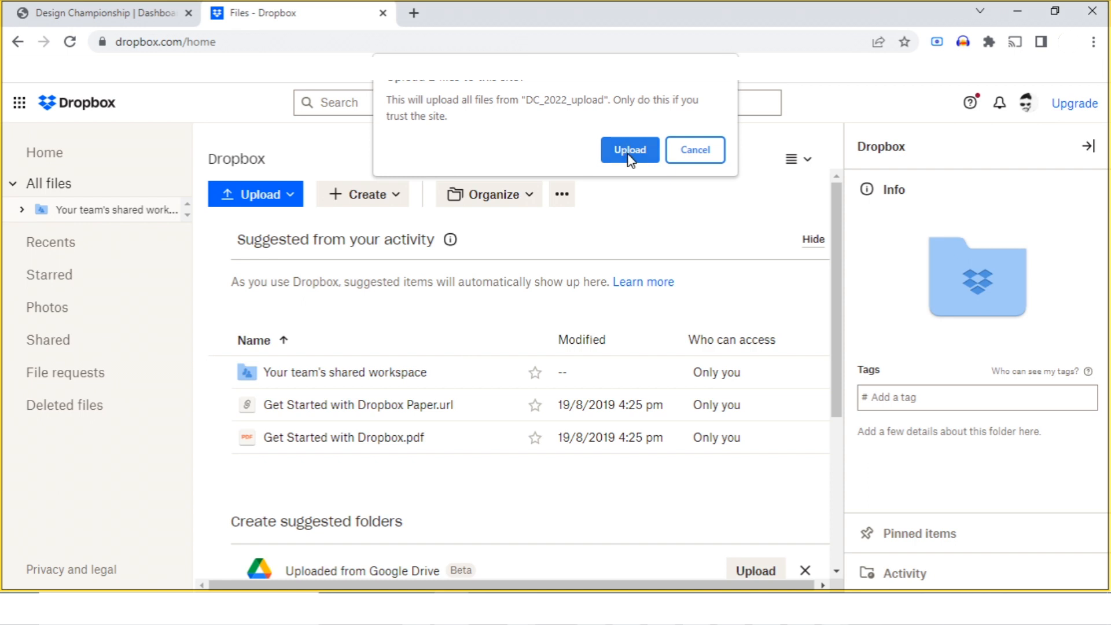
left_click(627, 149)
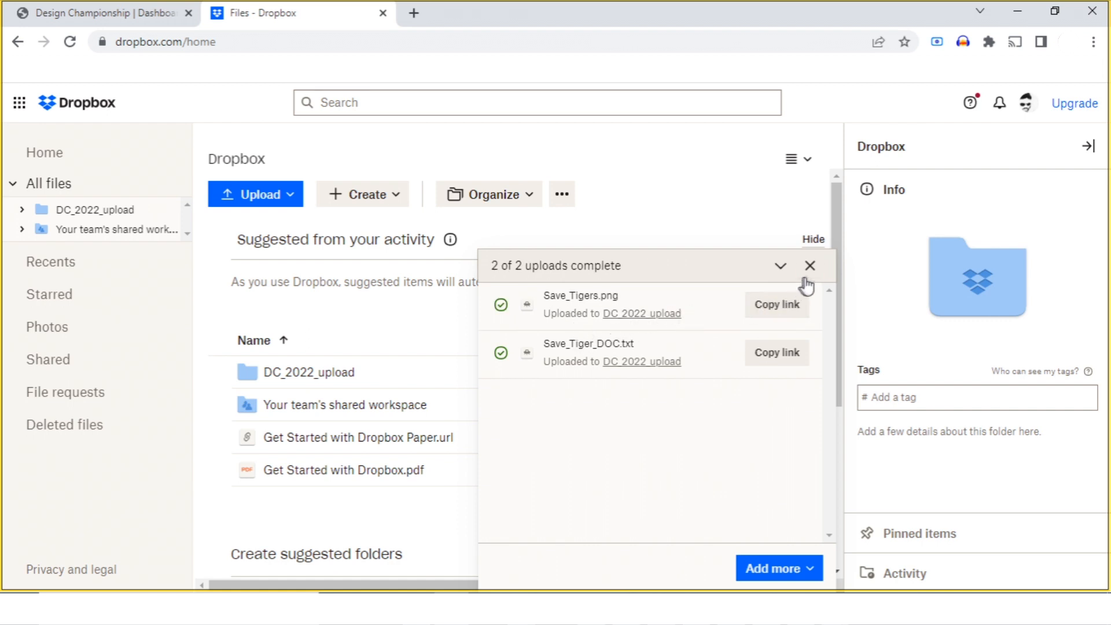
- Create a shareable link for the DC_2022_upload folder via More > Copy link
left_click(810, 266)
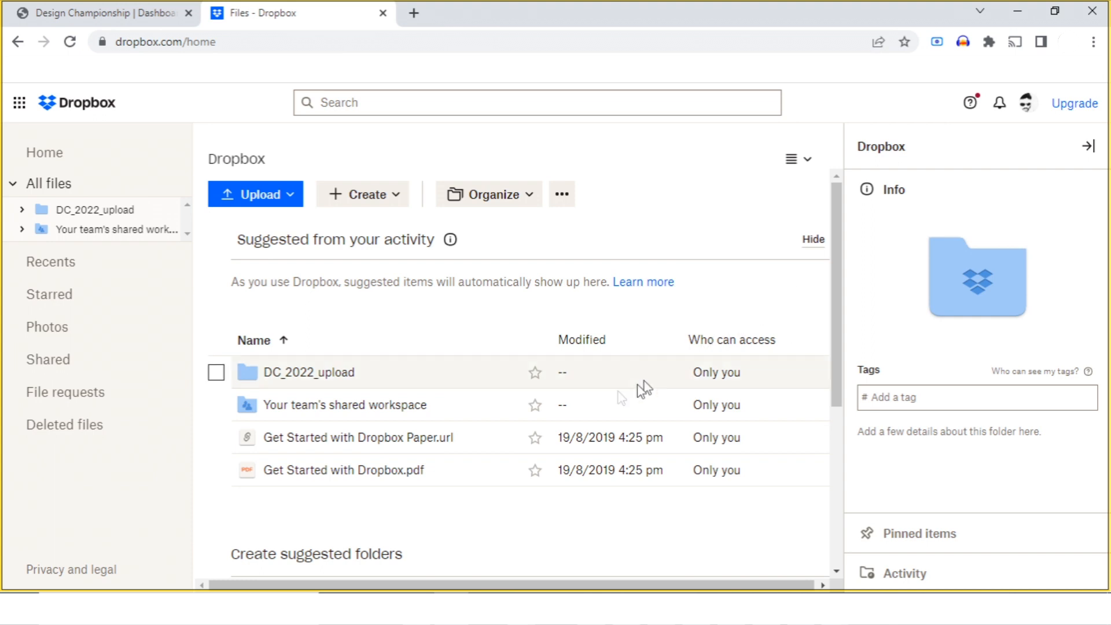
mouse_move(216, 373)
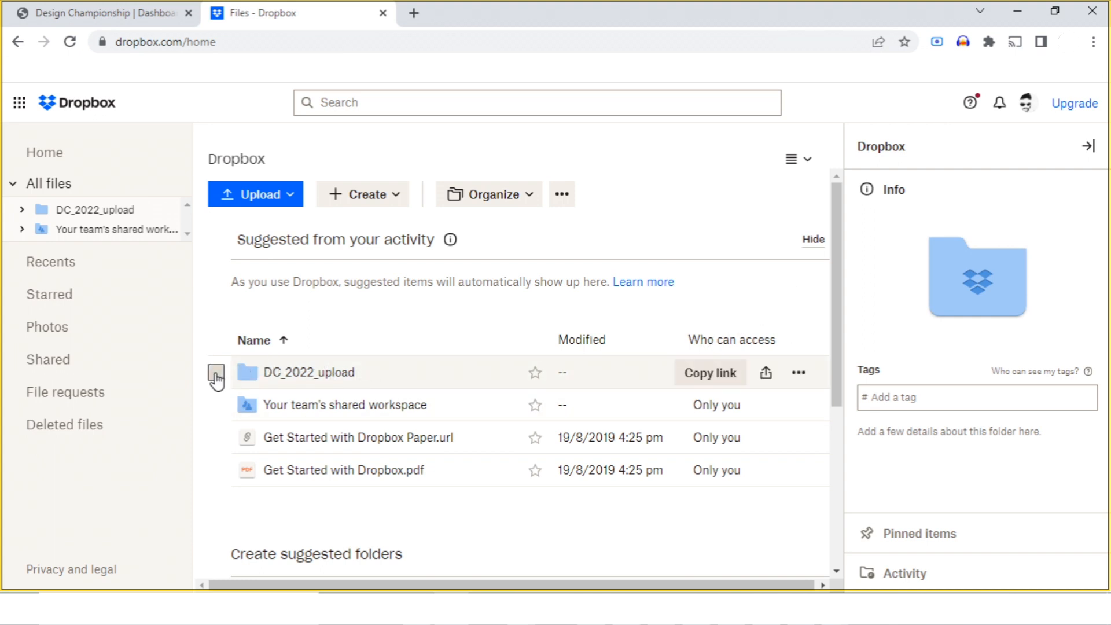
left_click(216, 371)
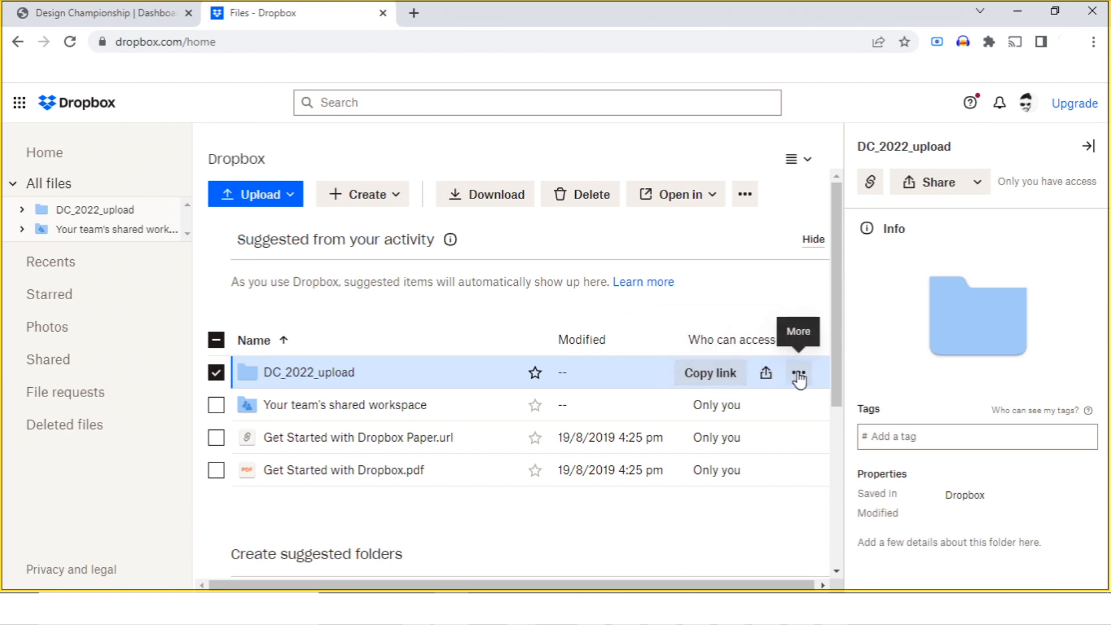
left_click(798, 373)
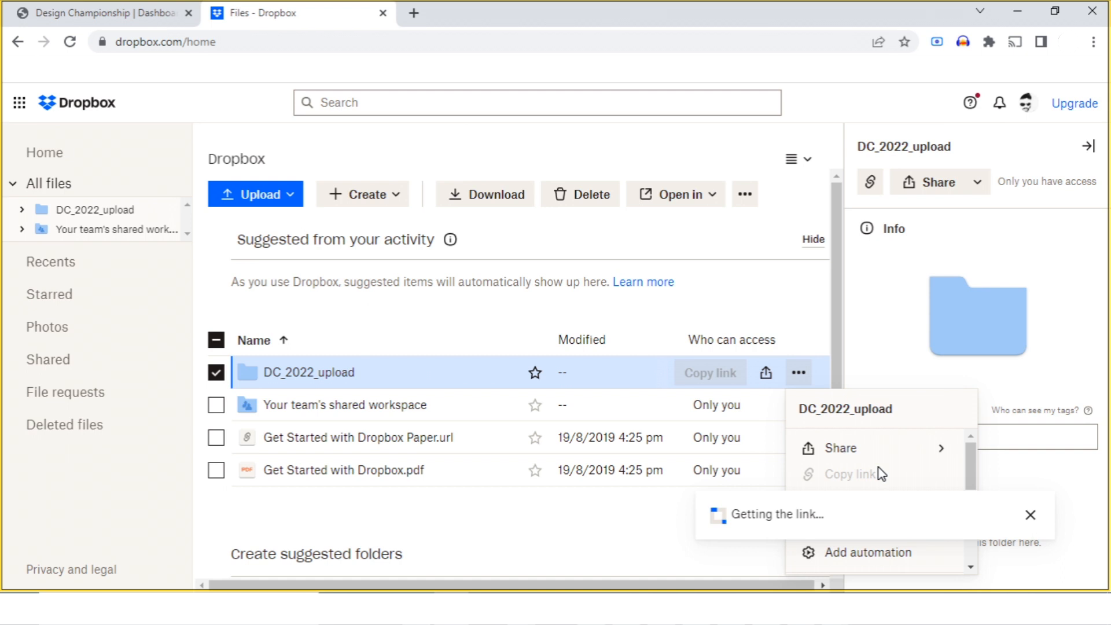
left_click(848, 474)
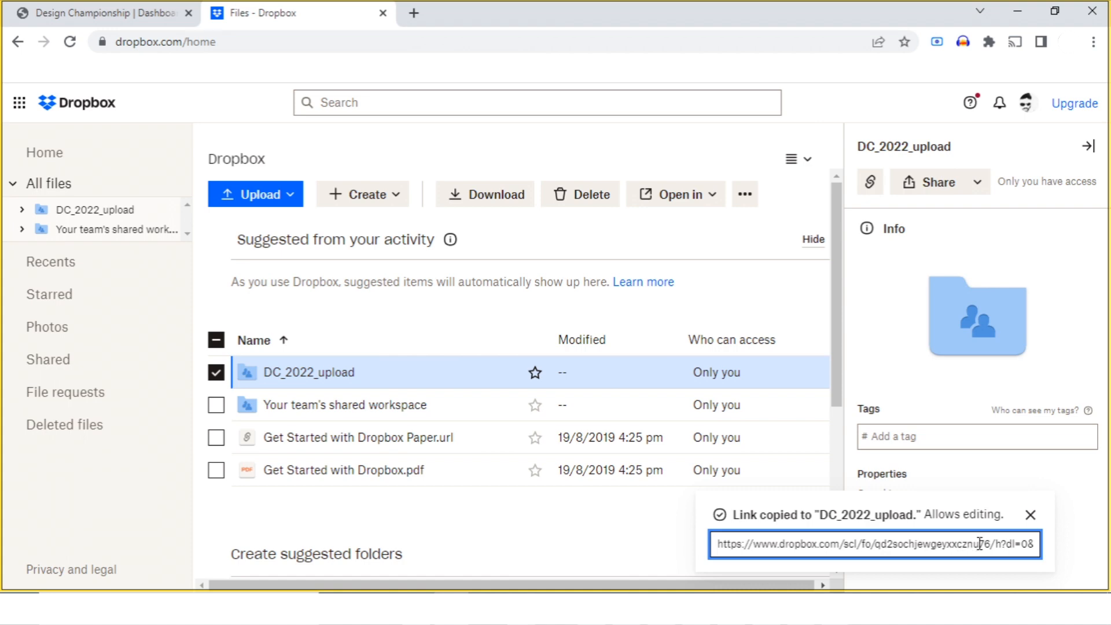
- Copy the generated share link and return to the Design Championship submission form
triple_click(873, 544)
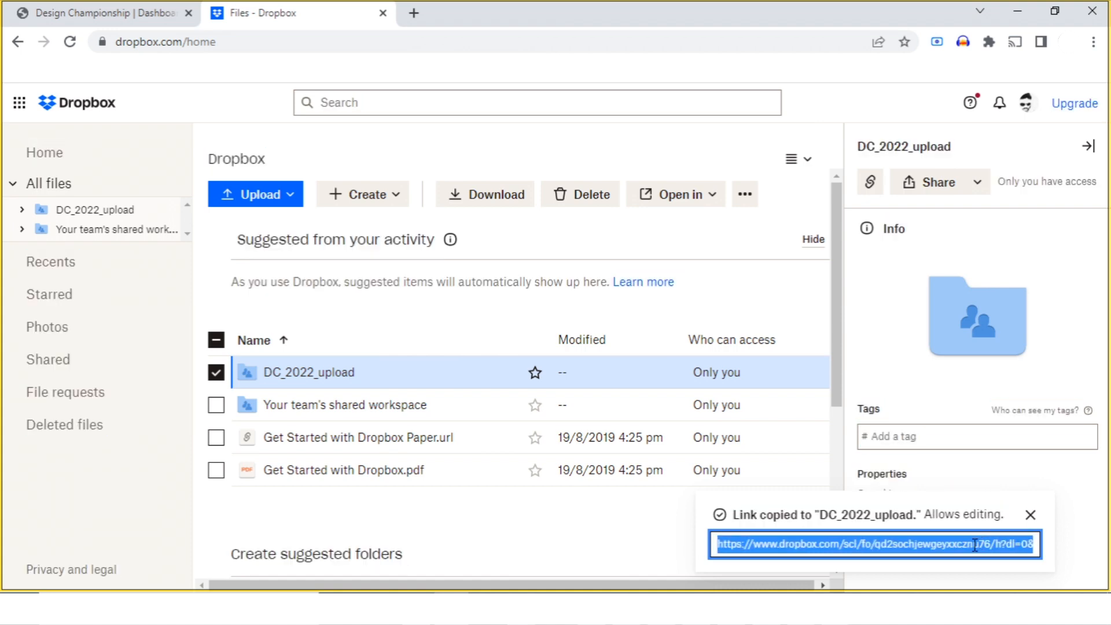
right_click(872, 544)
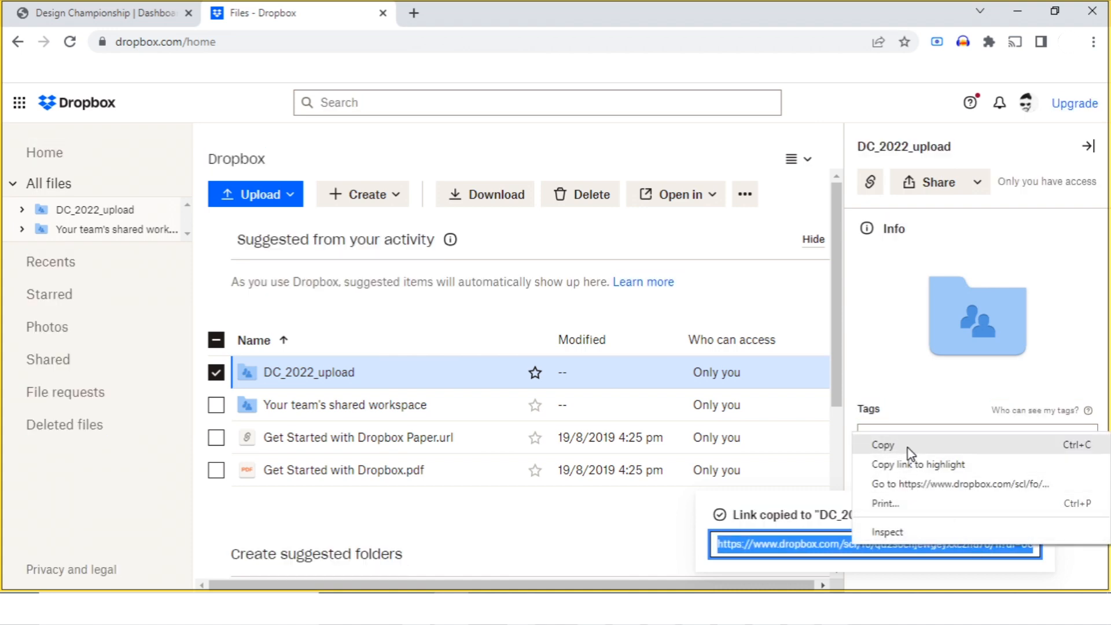
left_click(882, 445)
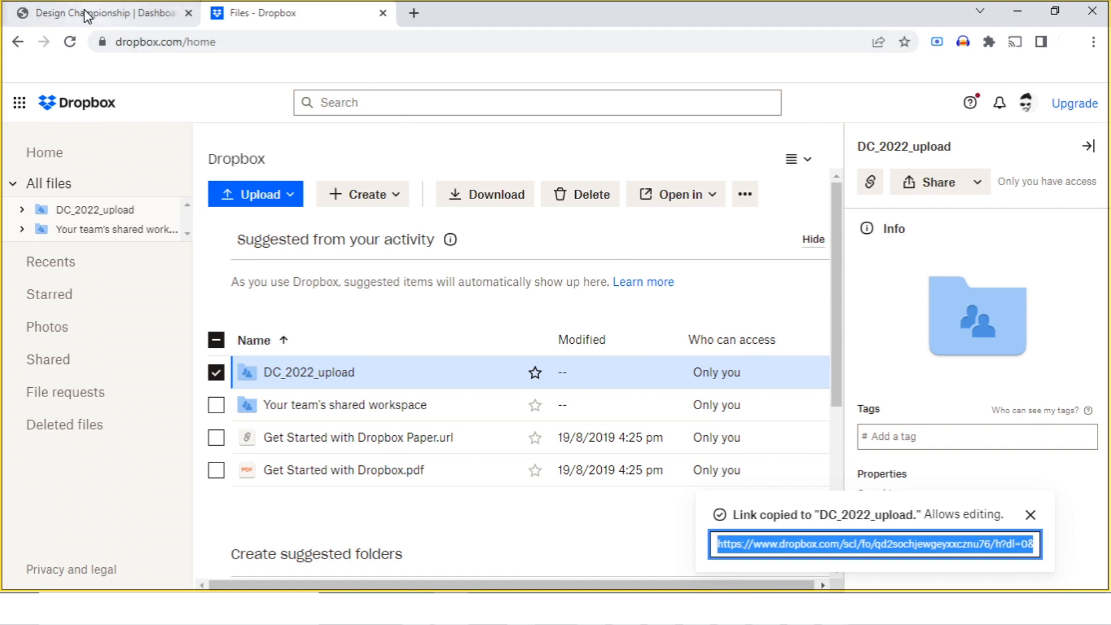
left_click(99, 13)
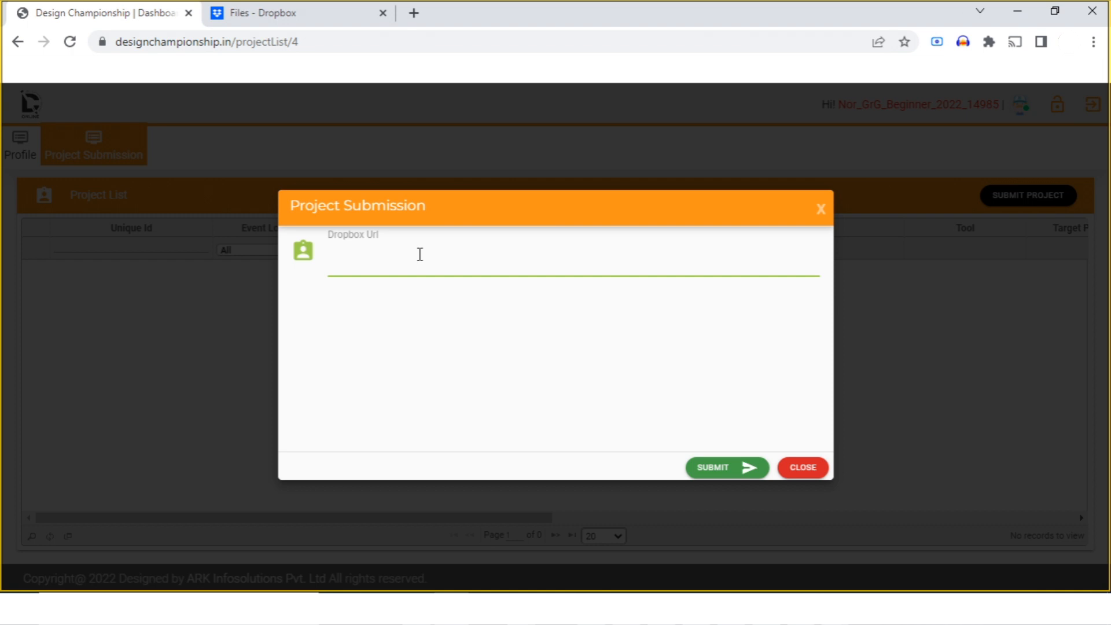
- Submit the project with the dropbox.com/scl/fo/... link and confirm it is saved
type("dropbox.com/scl/fo/qd2sochjewgeyxxcznu76/h?dl=0&rlkey=zga2c5xfpaykk52k1fkwagn1b")
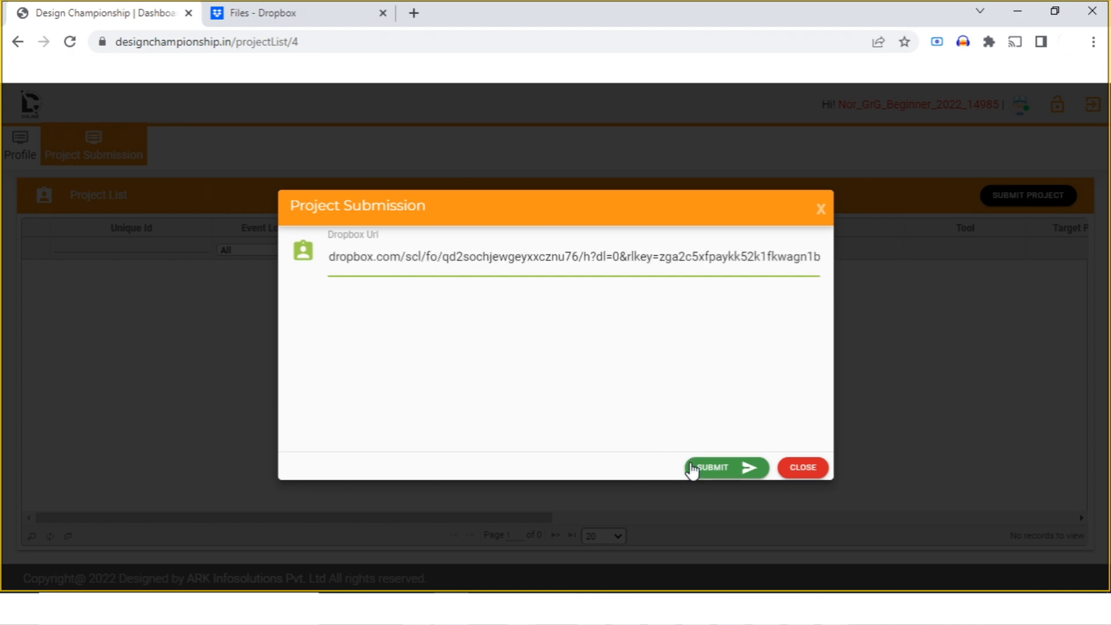
left_click(714, 467)
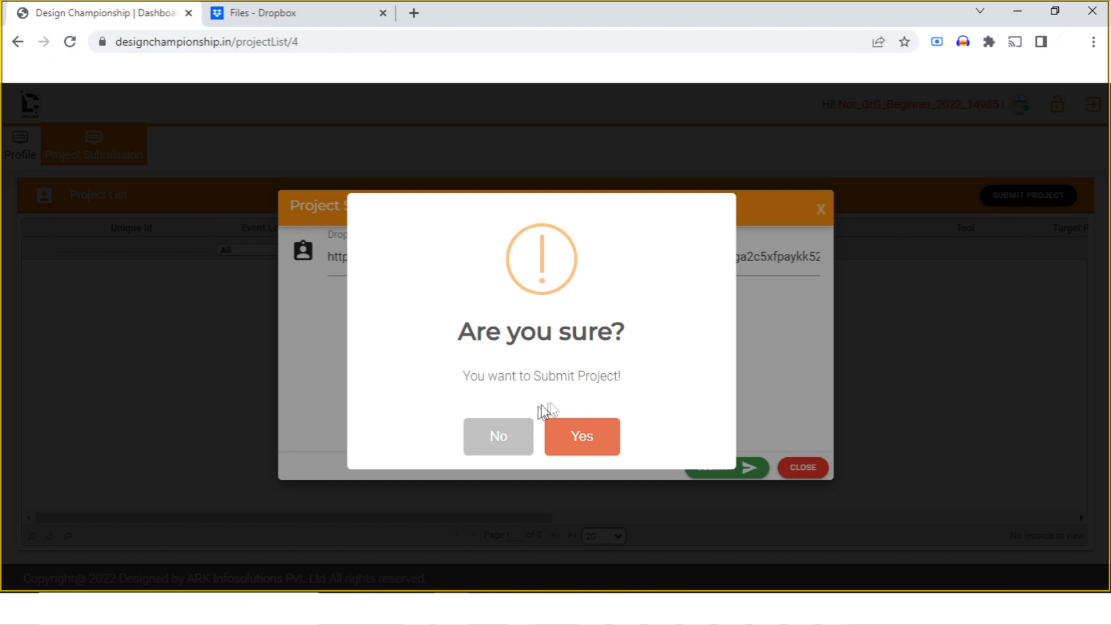
left_click(580, 436)
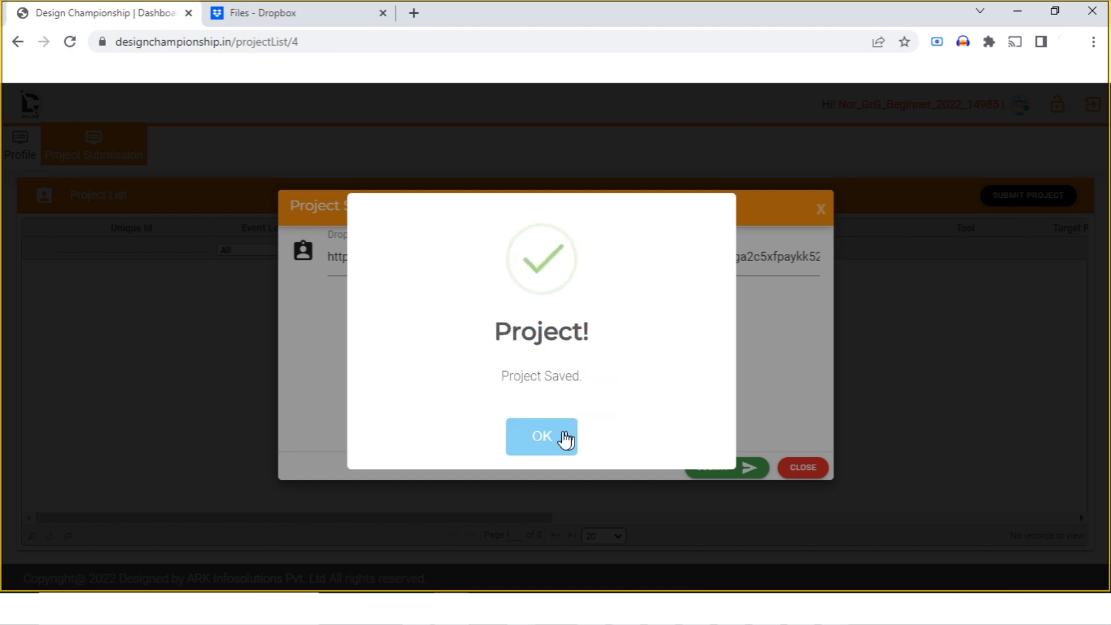
left_click(542, 436)
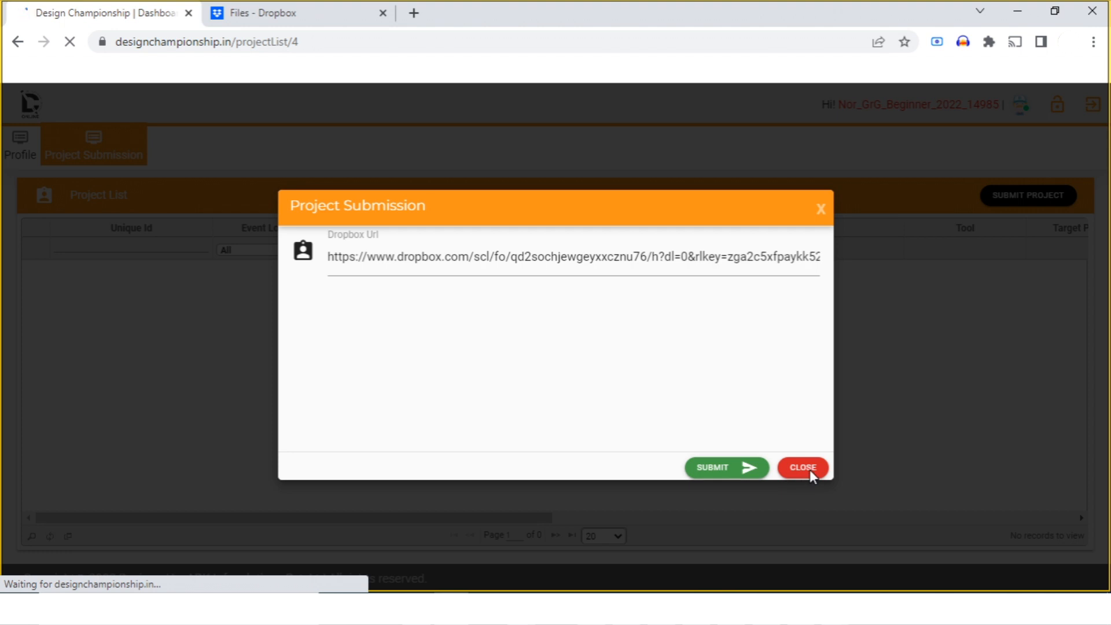
left_click(801, 467)
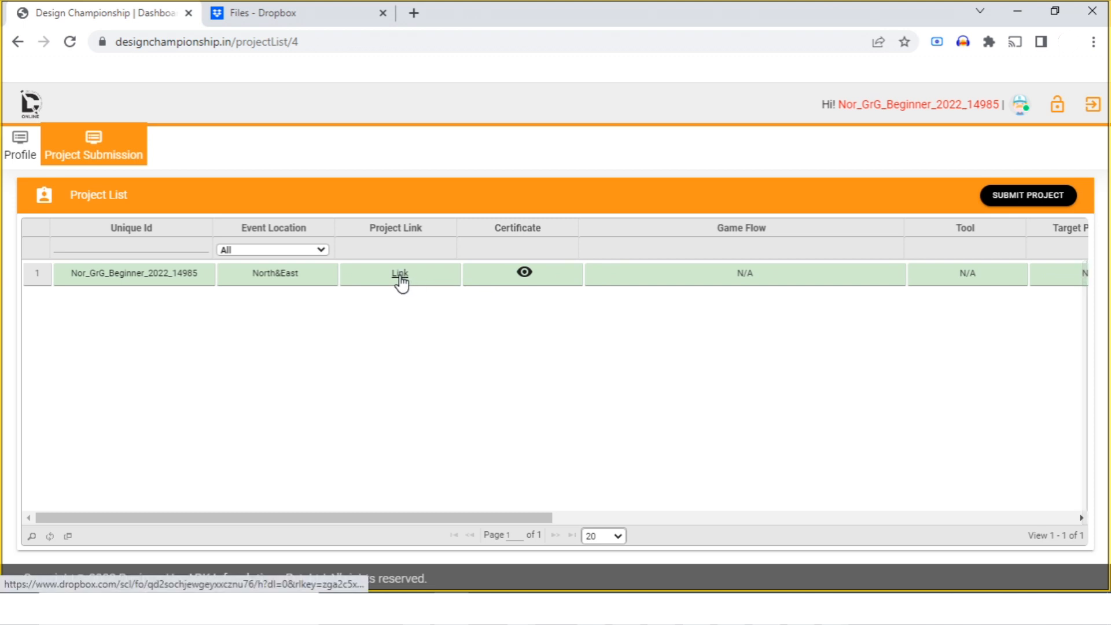
- Follow the Project Link to the DC_2022_upload Dropbox folder and return to the Project List
left_click(399, 273)
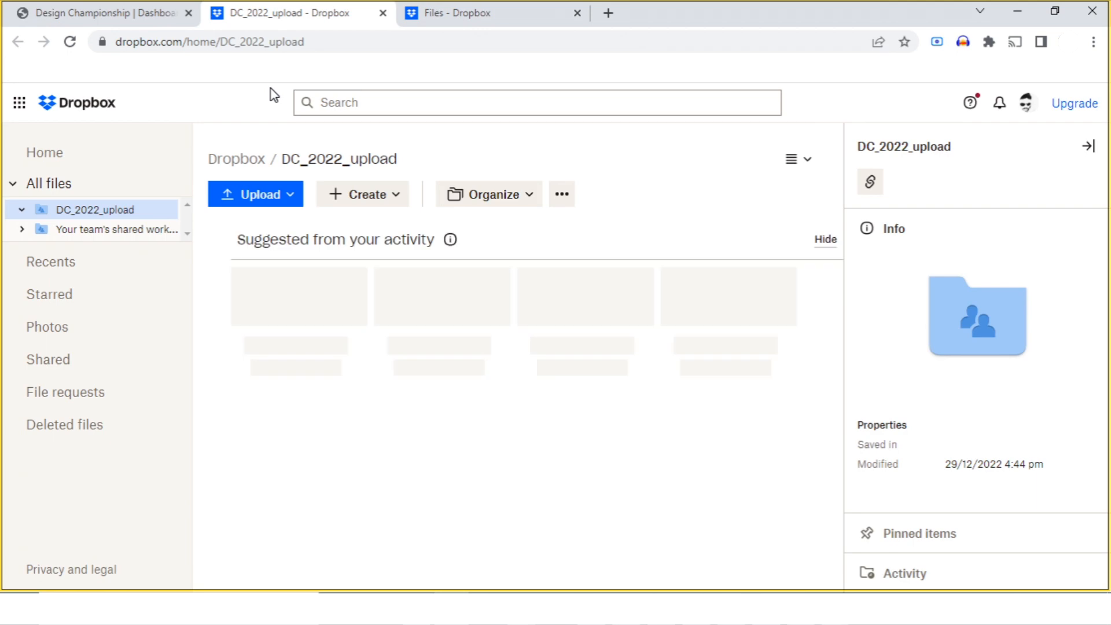
left_click(100, 12)
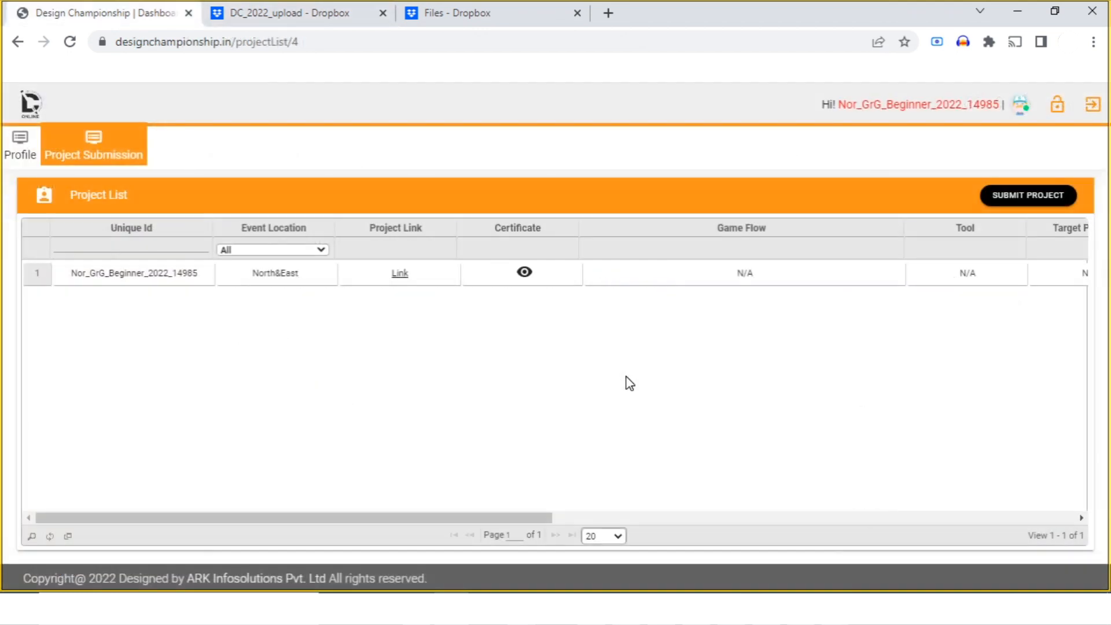